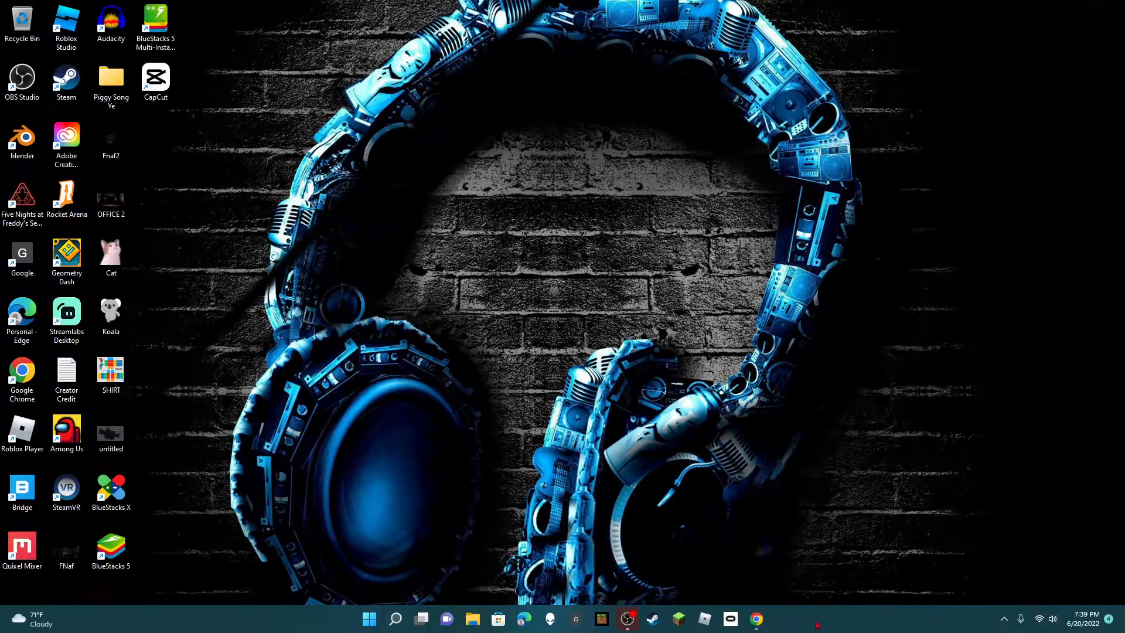
mouse_move(423, 151)
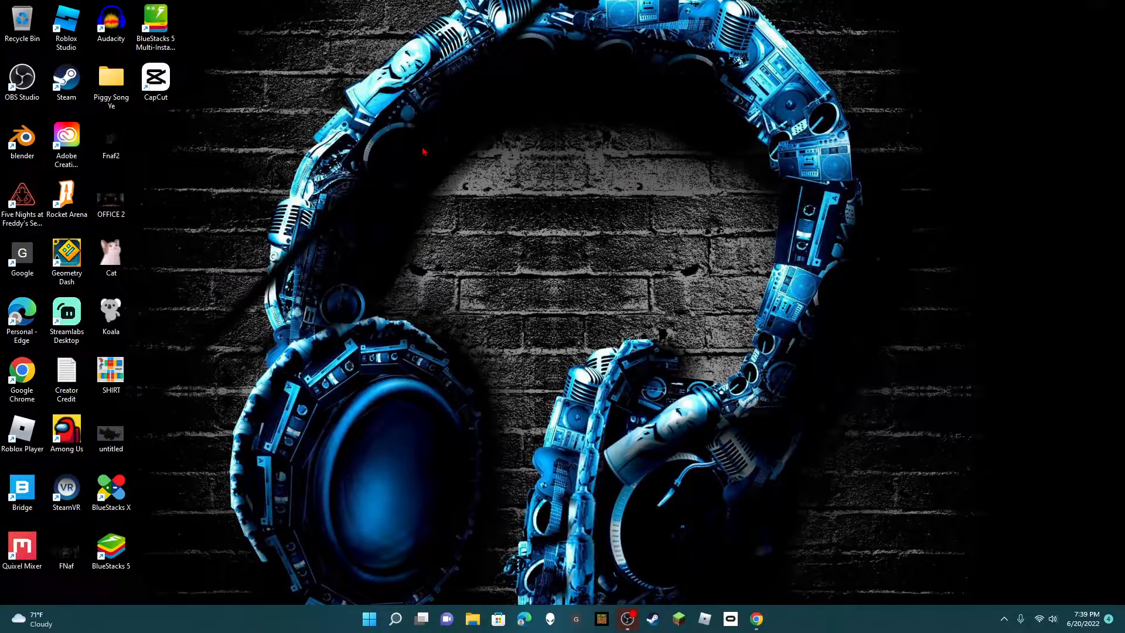
mouse_move(371, 415)
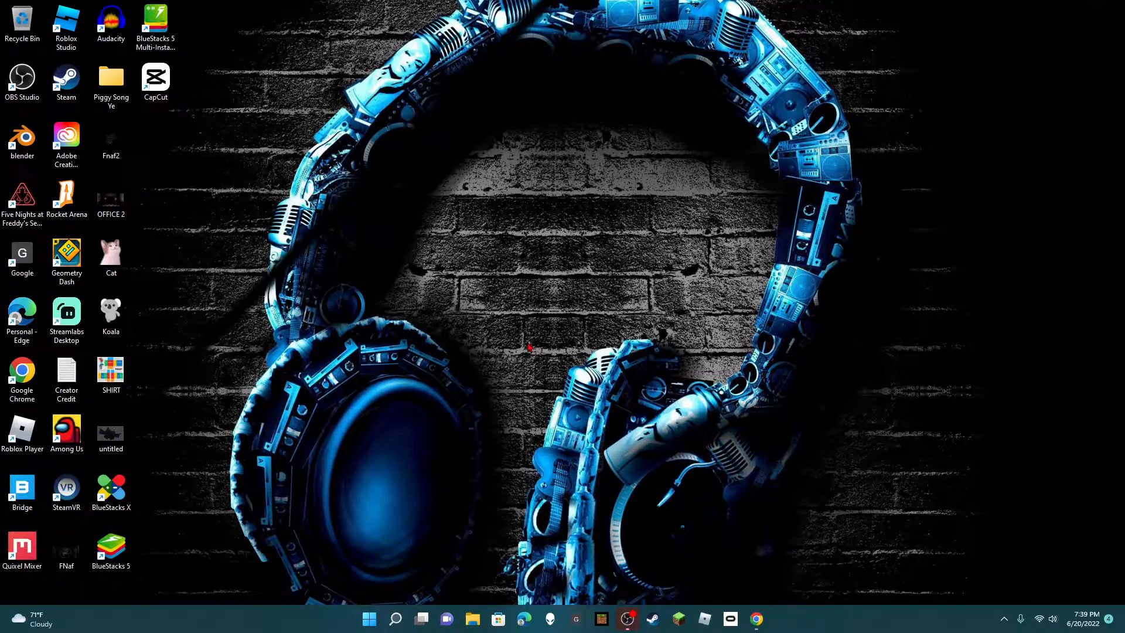
mouse_move(485, 346)
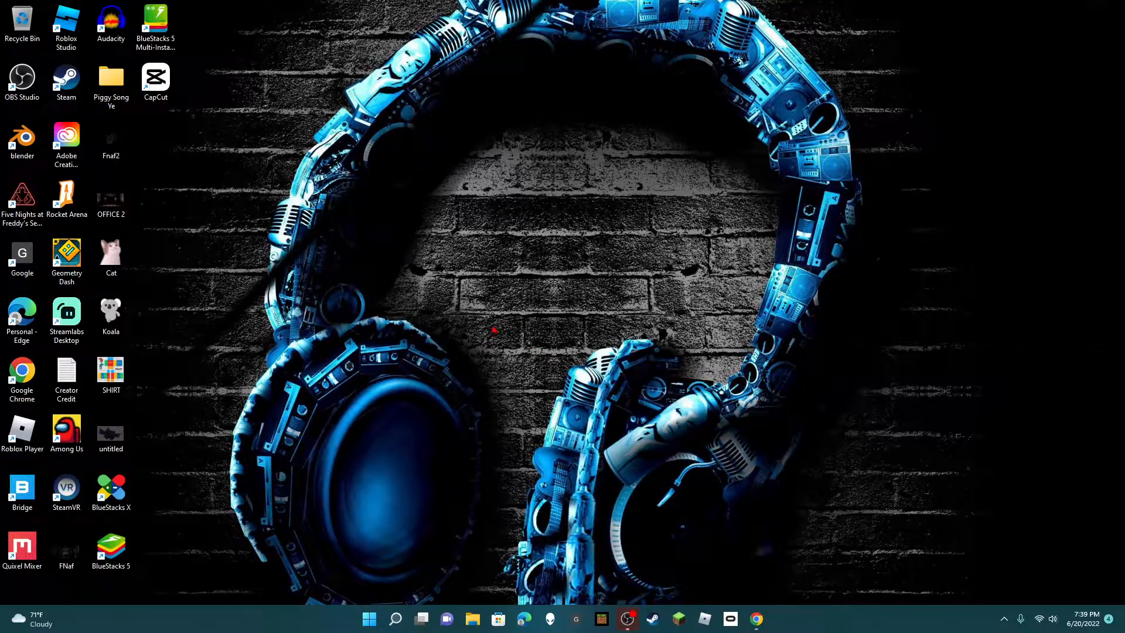
mouse_move(491, 331)
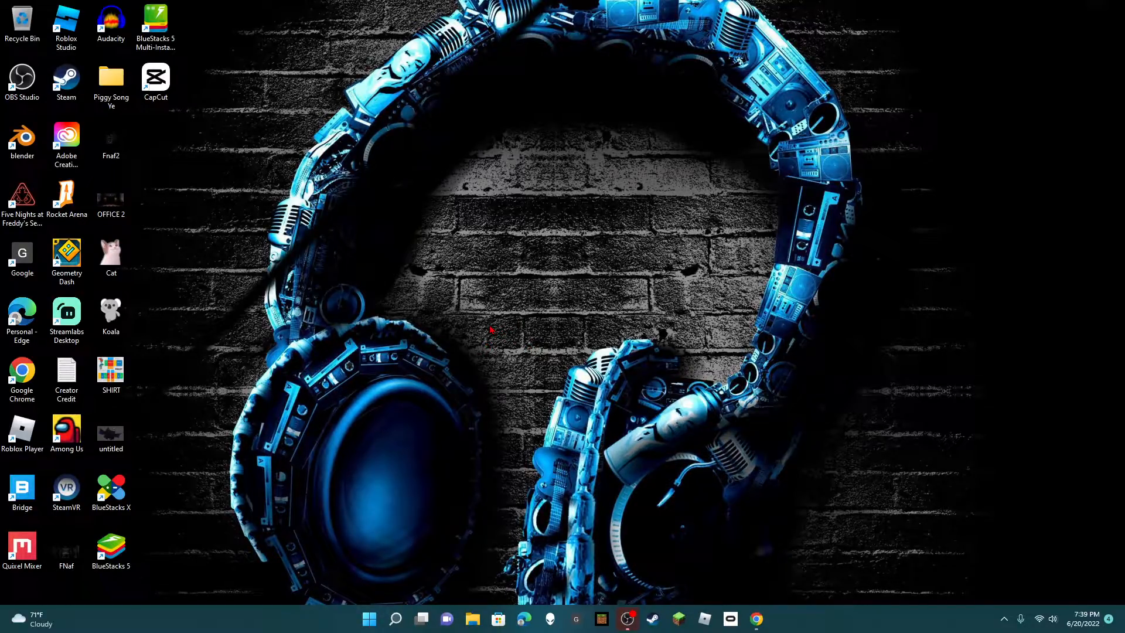
mouse_move(443, 331)
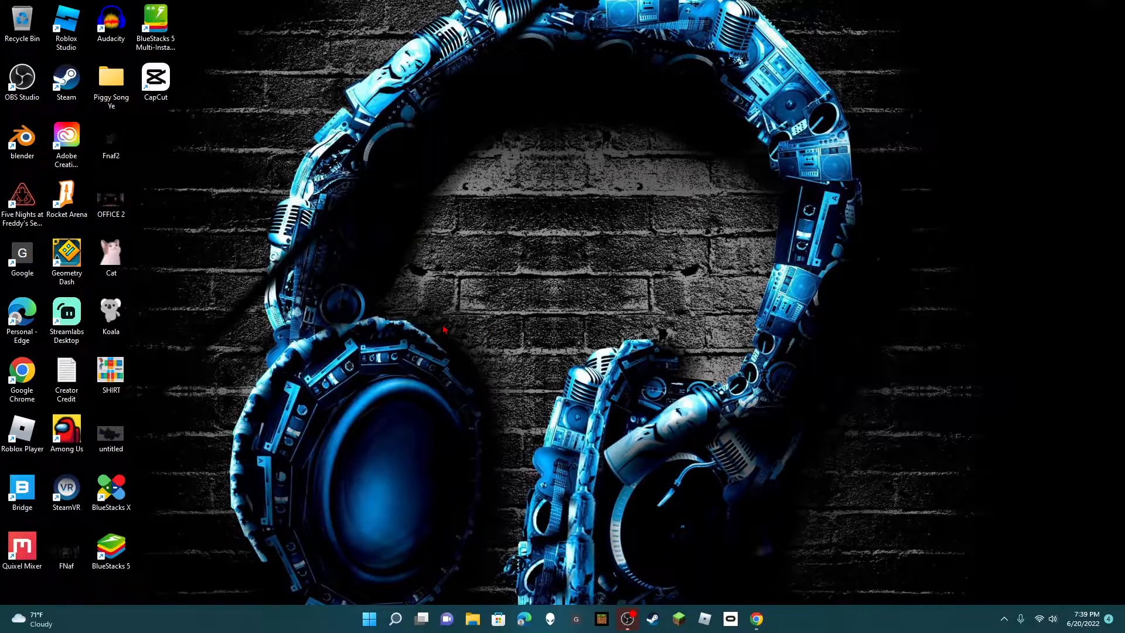
mouse_move(450, 331)
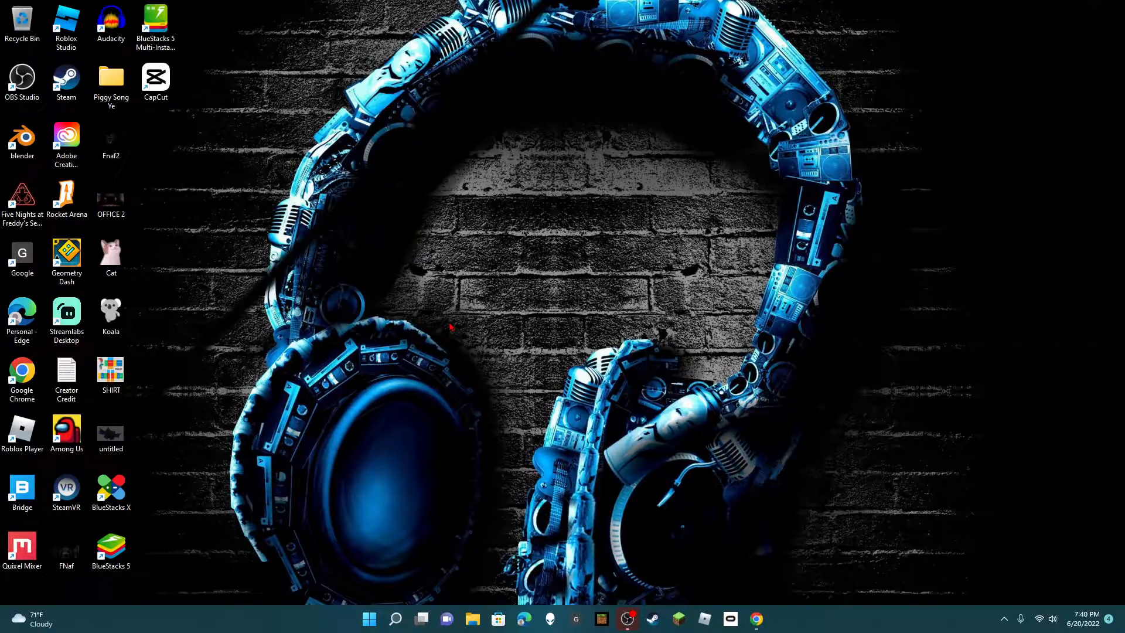
mouse_move(1082, 597)
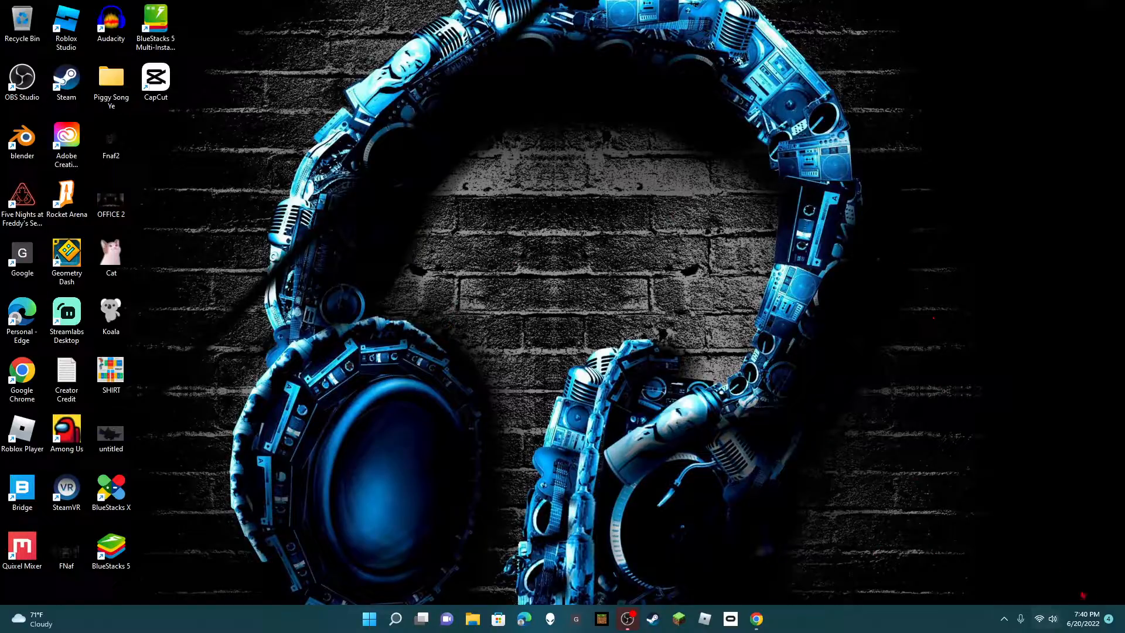